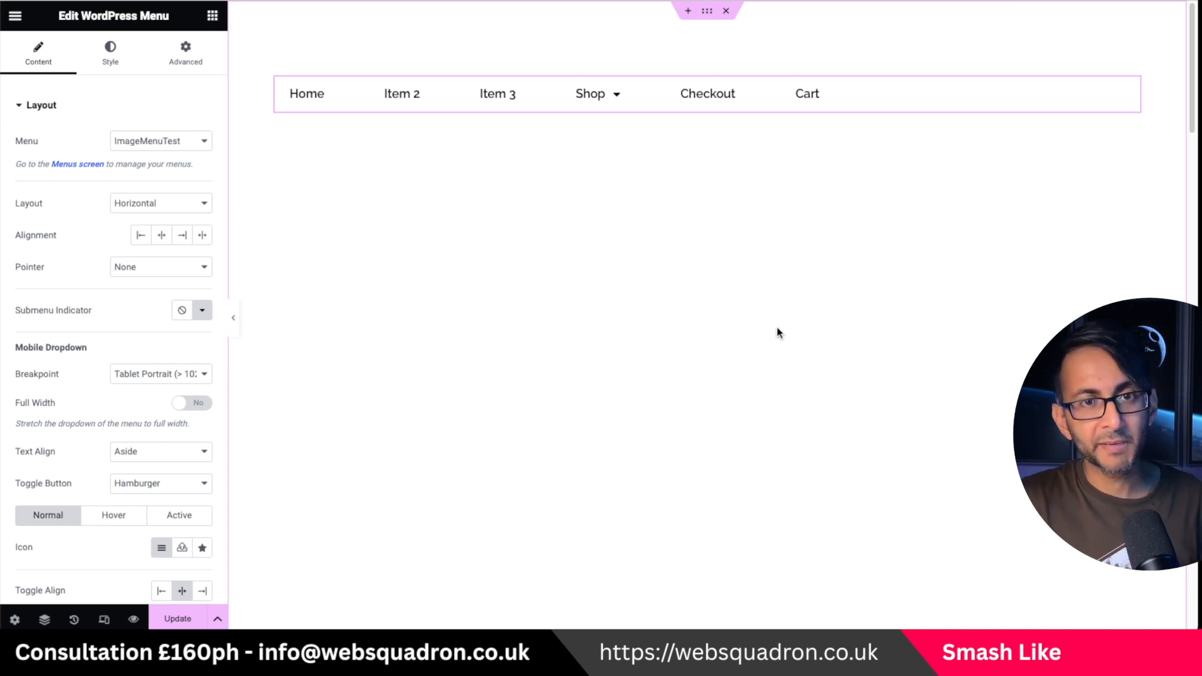
mouse_move(430, 151)
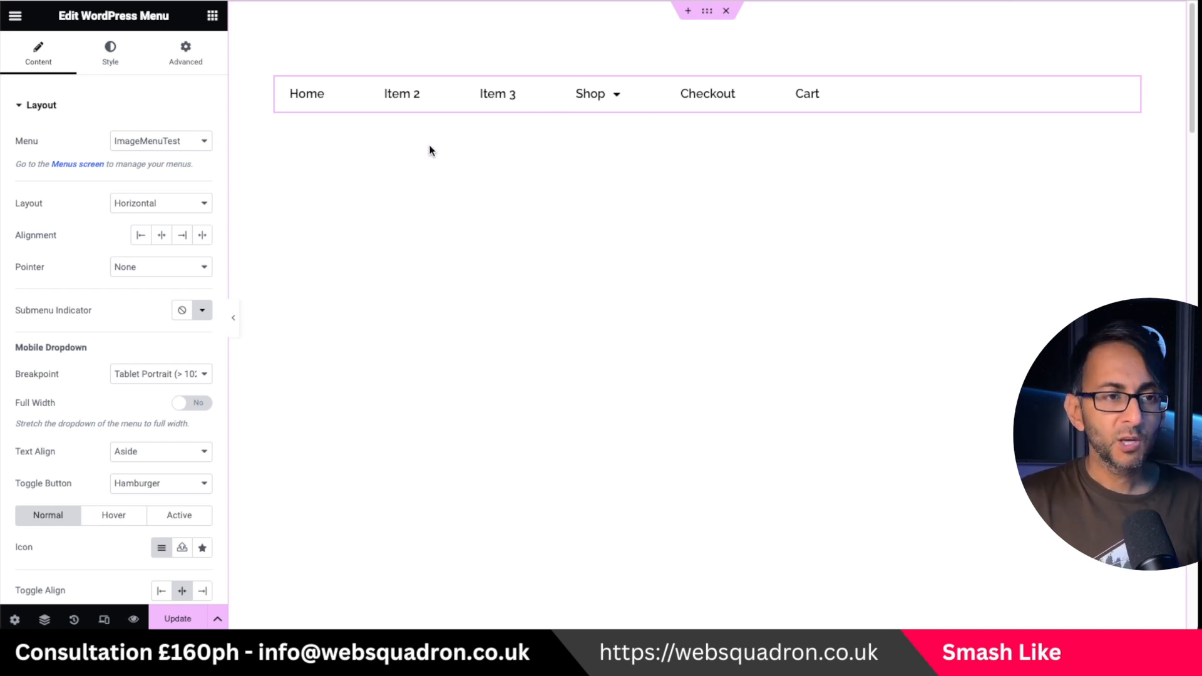
mouse_move(413, 194)
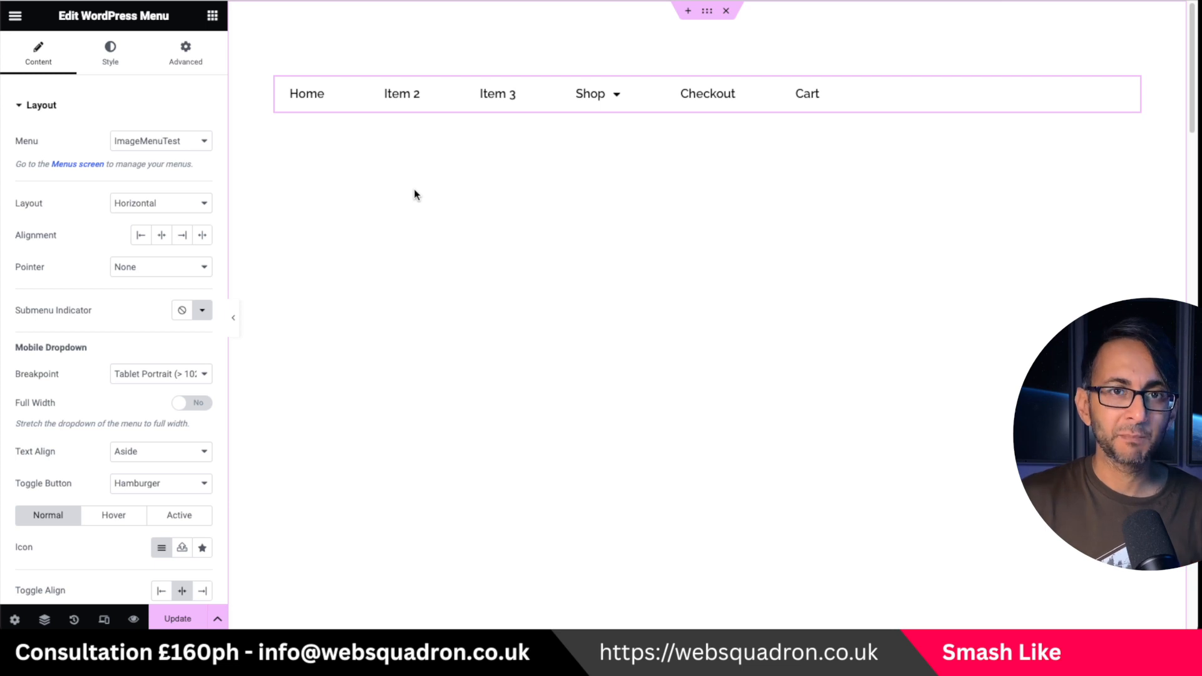
mouse_move(421, 191)
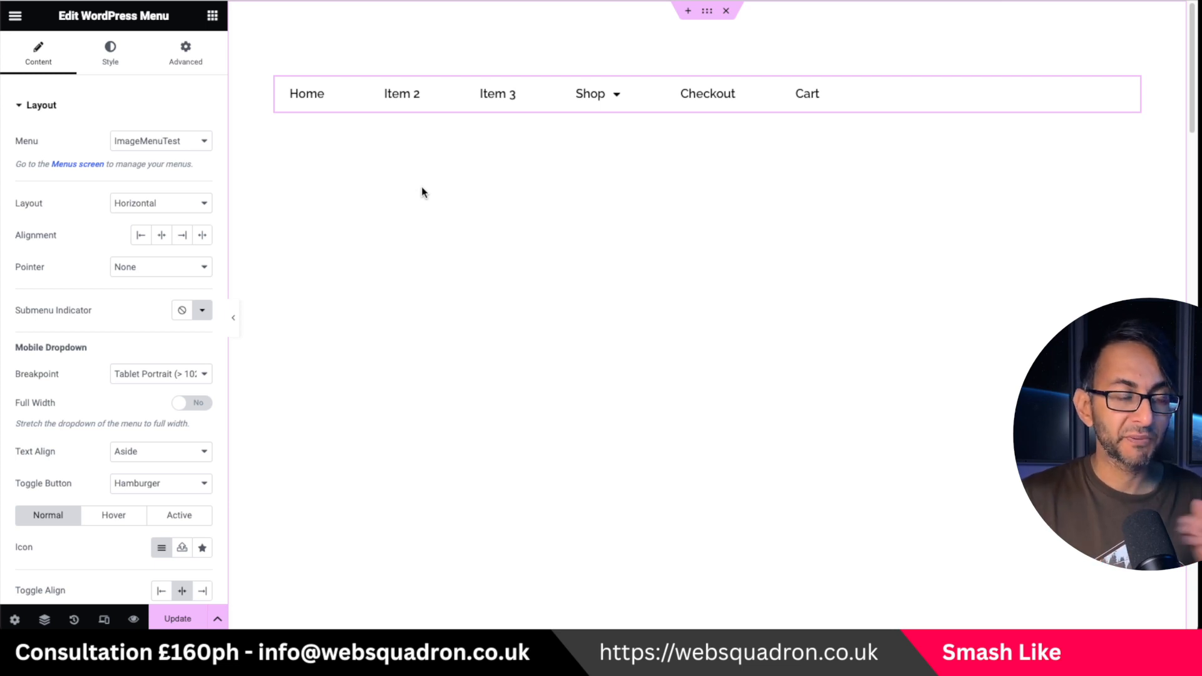
mouse_move(436, 117)
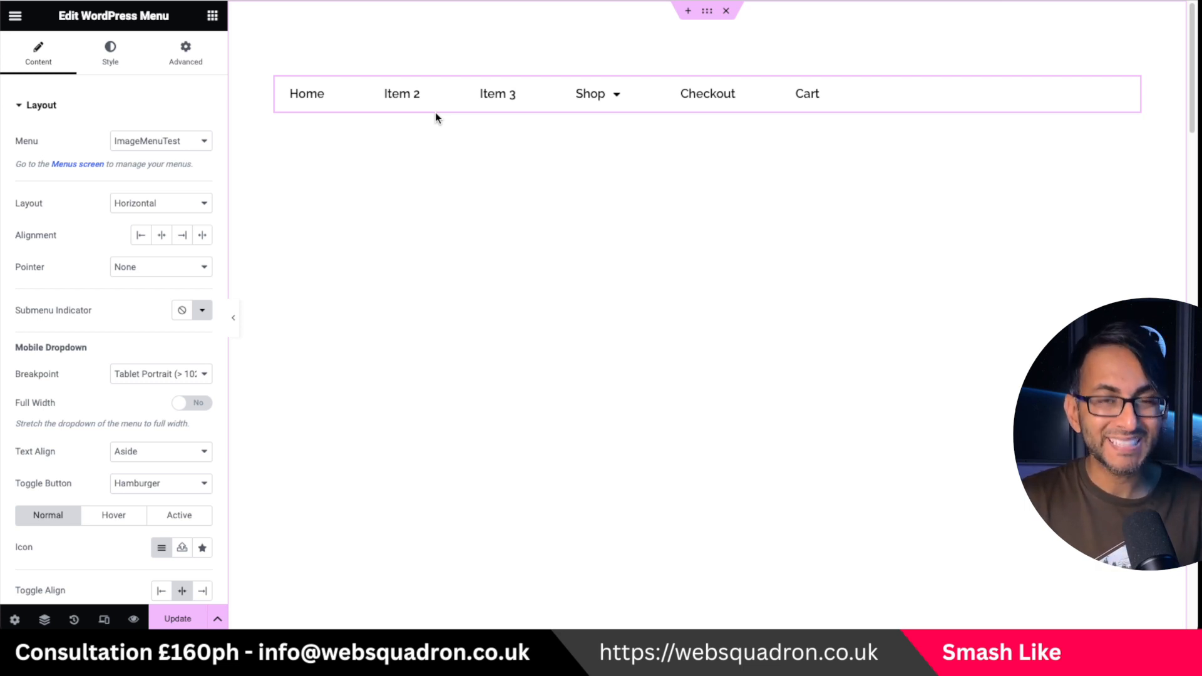
mouse_move(166, 94)
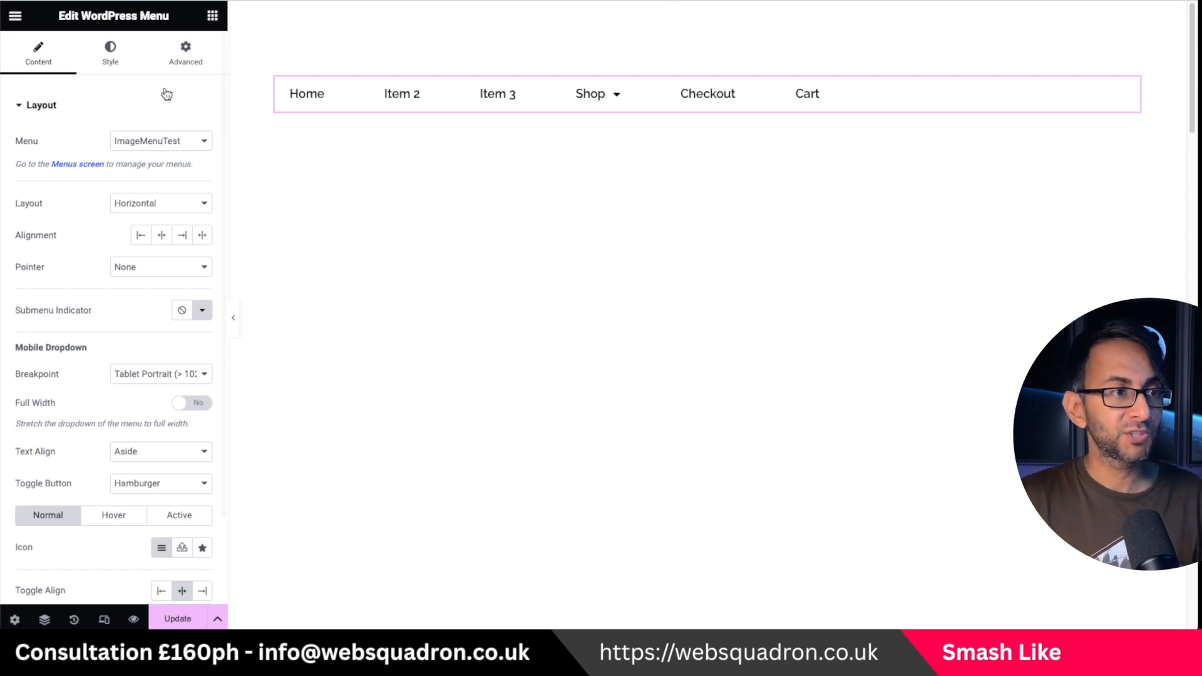
mouse_move(104, 163)
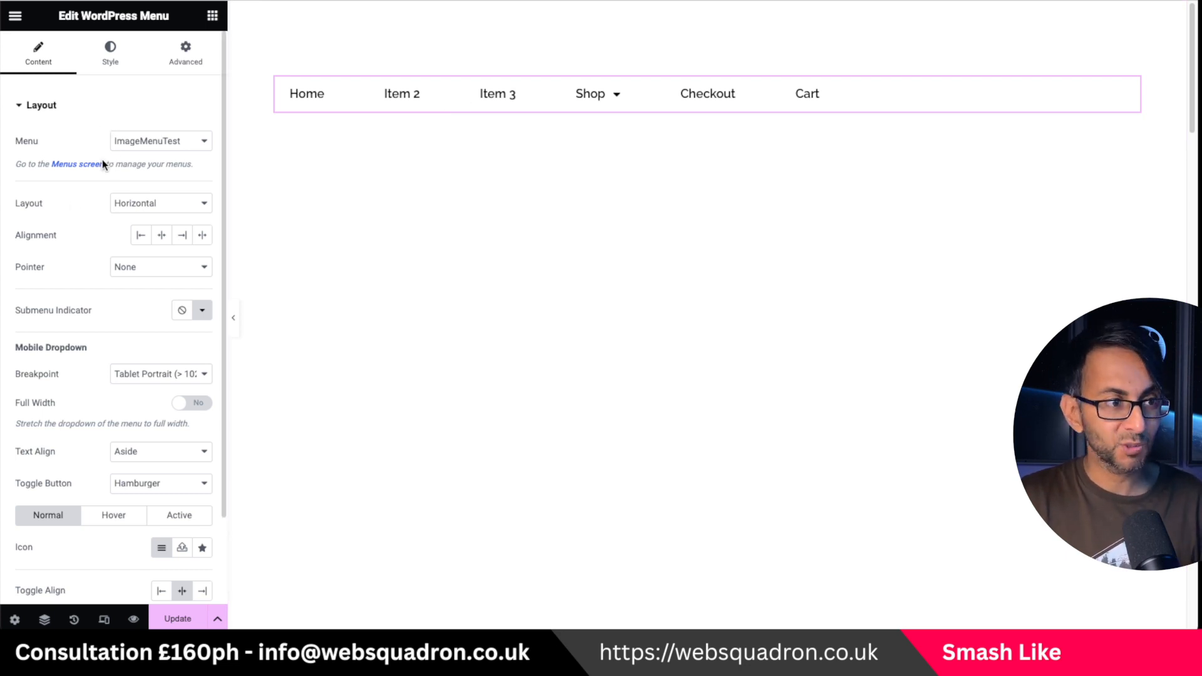
mouse_move(219, 320)
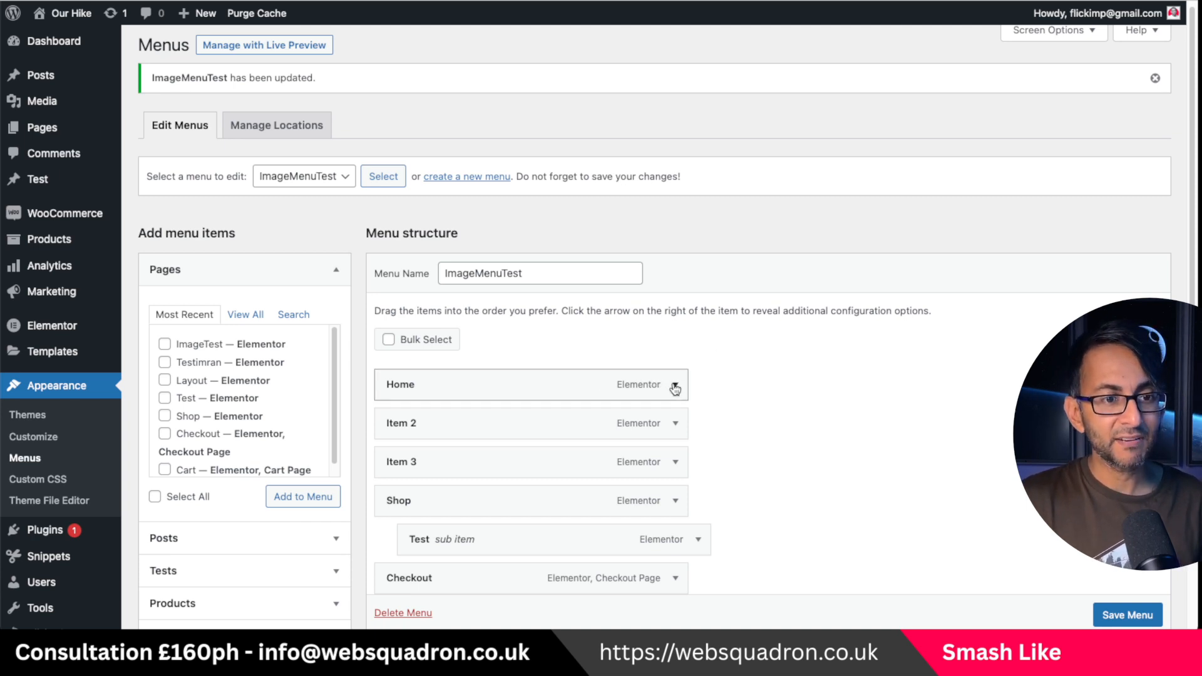
Expand the Home item in the ImageMenuTest menu to reveal its navigation label
left_click(674, 384)
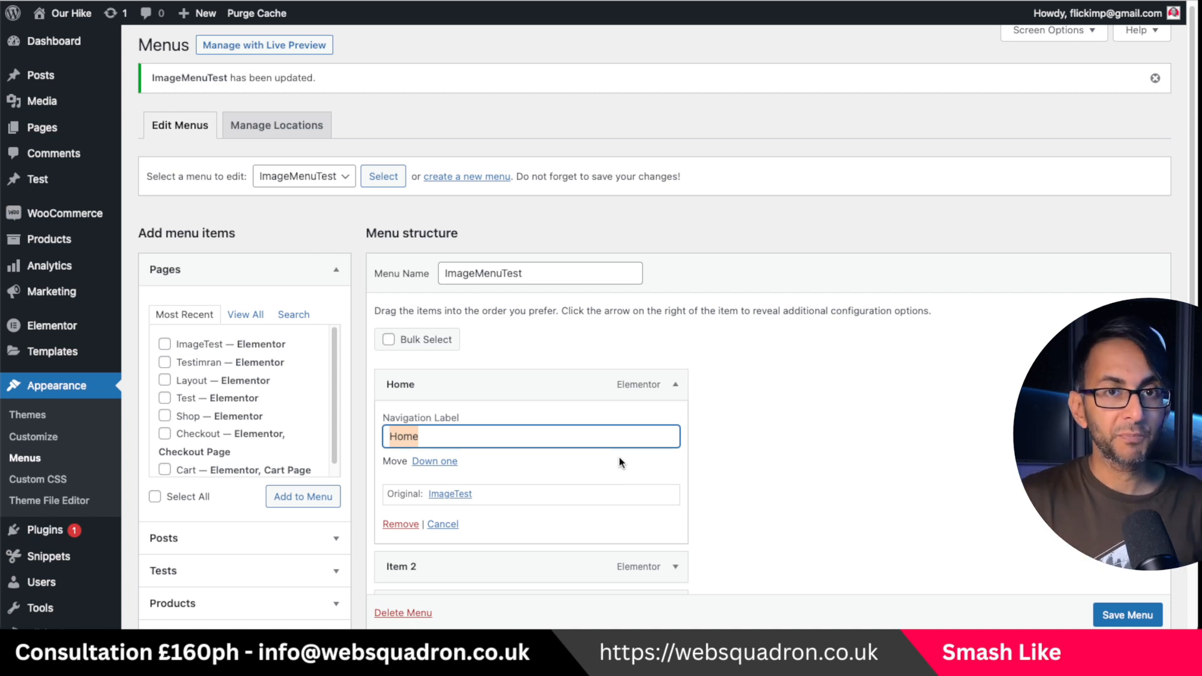
left_click(264, 44)
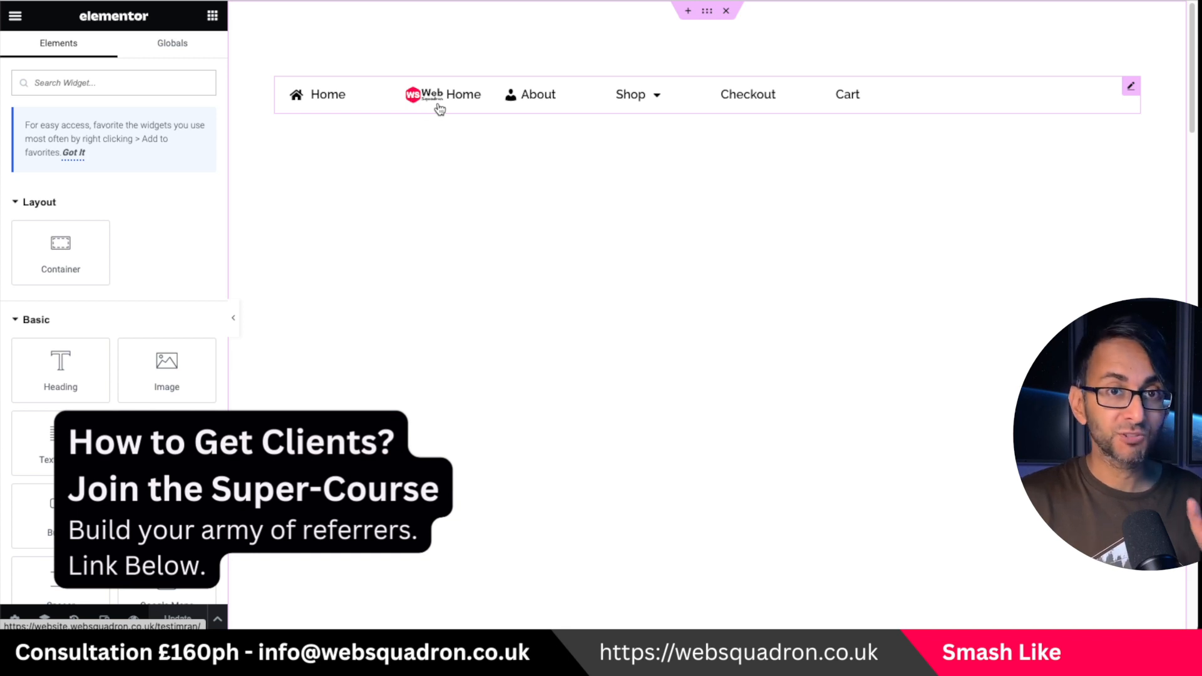
mouse_move(458, 107)
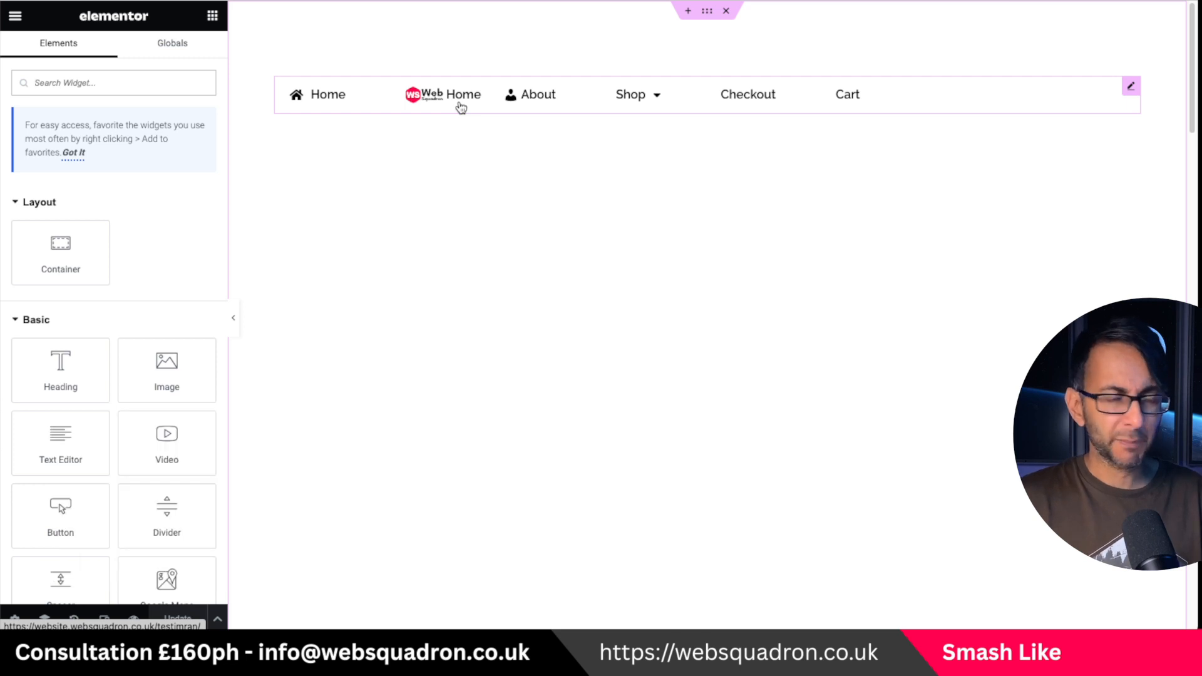
mouse_move(545, 113)
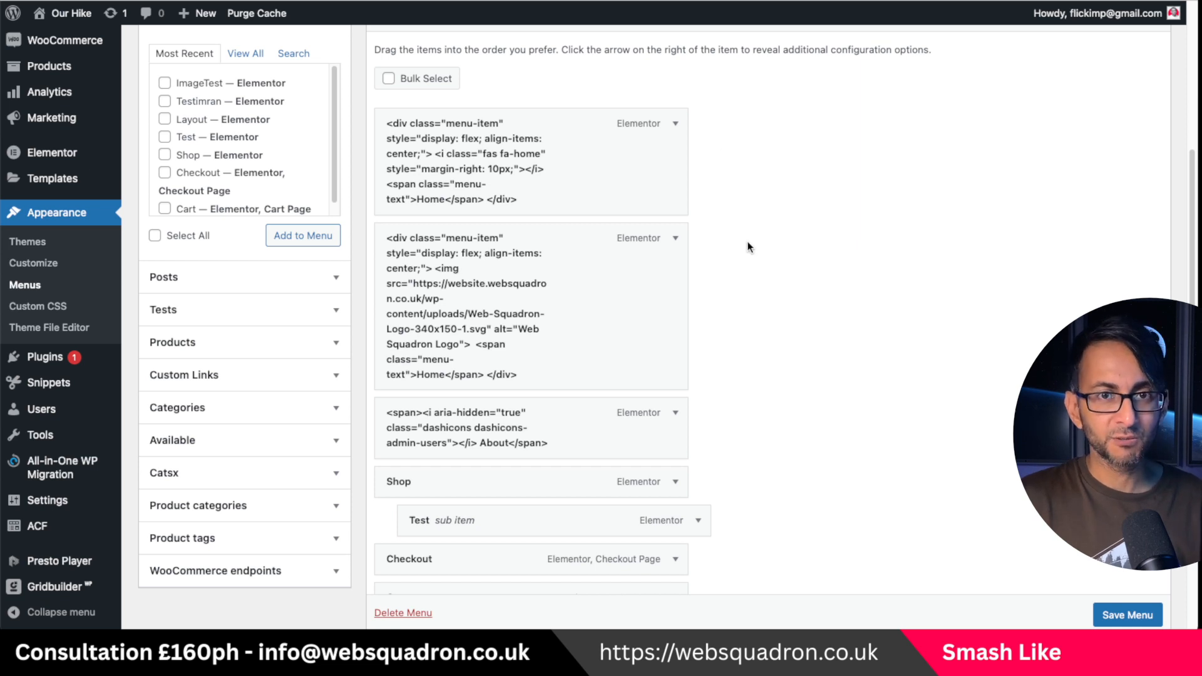
mouse_move(675, 401)
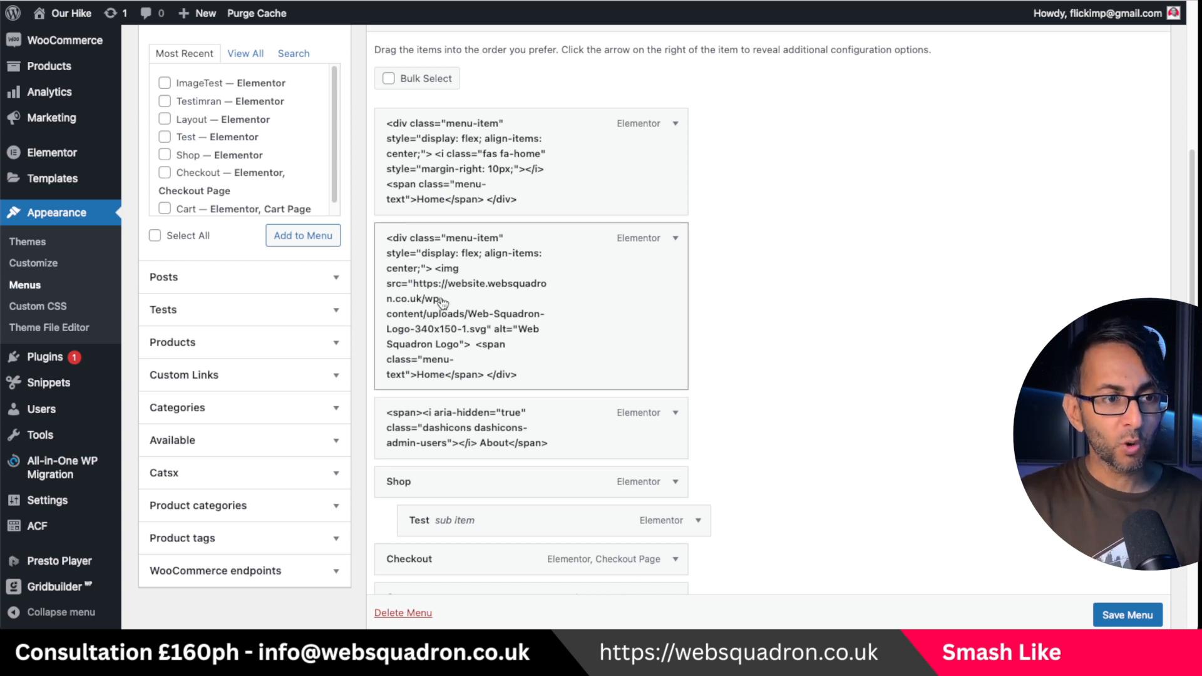
mouse_move(509, 357)
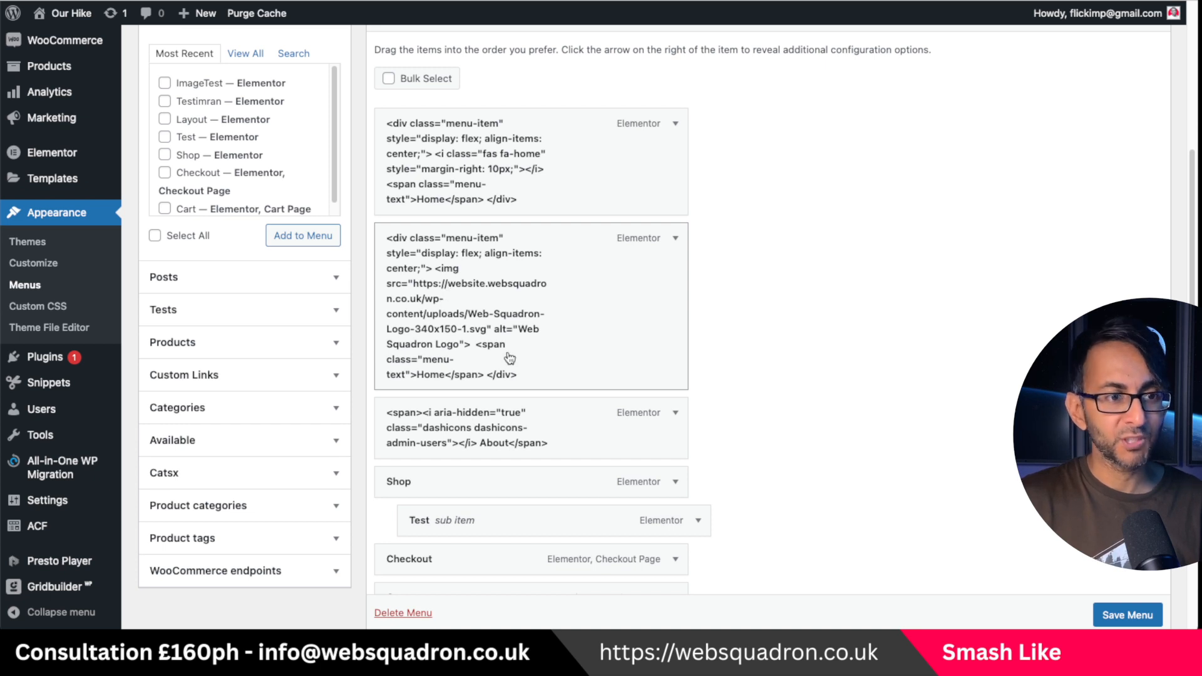
mouse_move(479, 339)
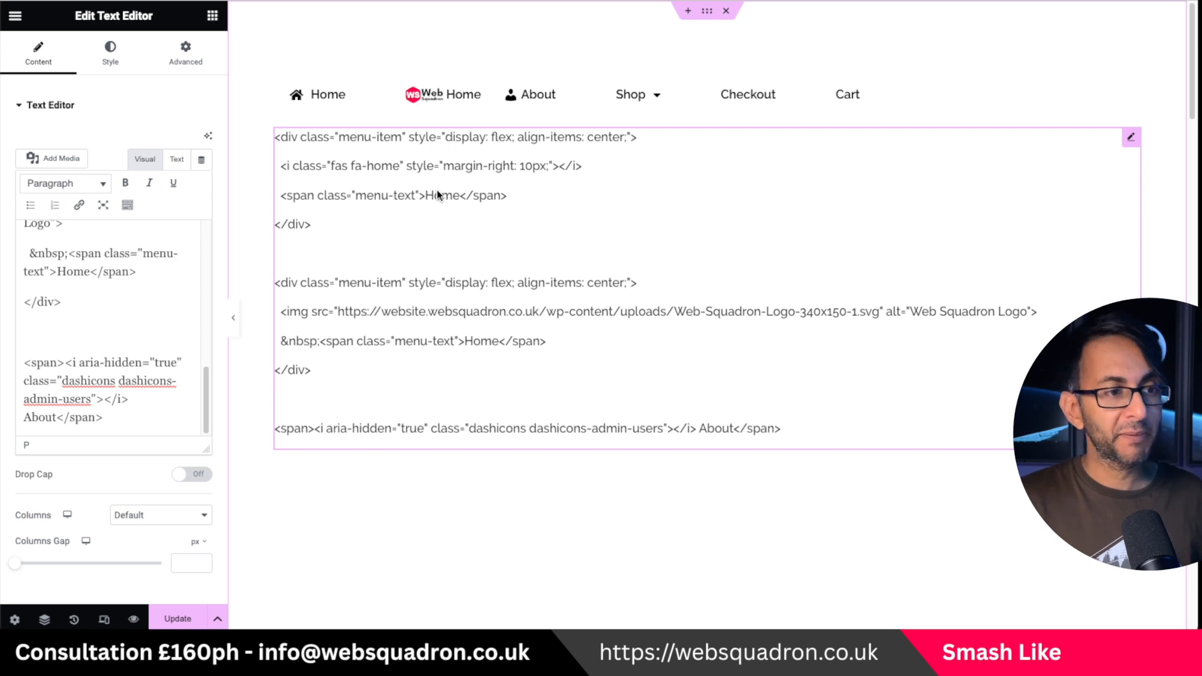
mouse_move(534, 203)
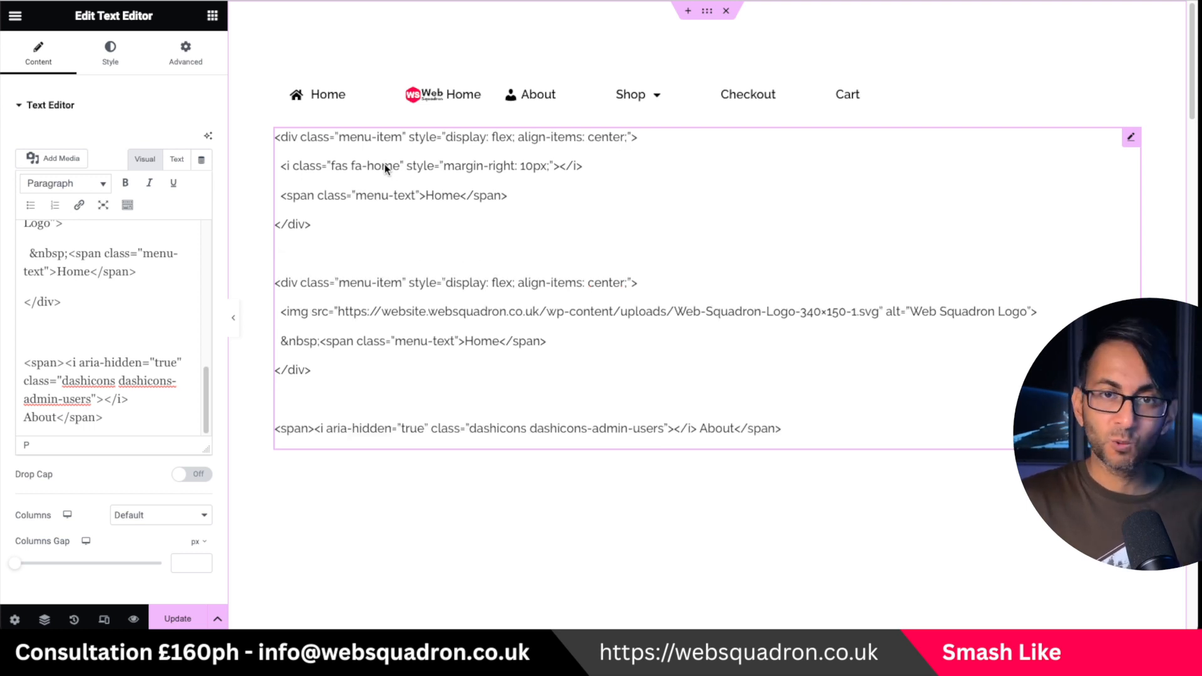
mouse_move(450, 206)
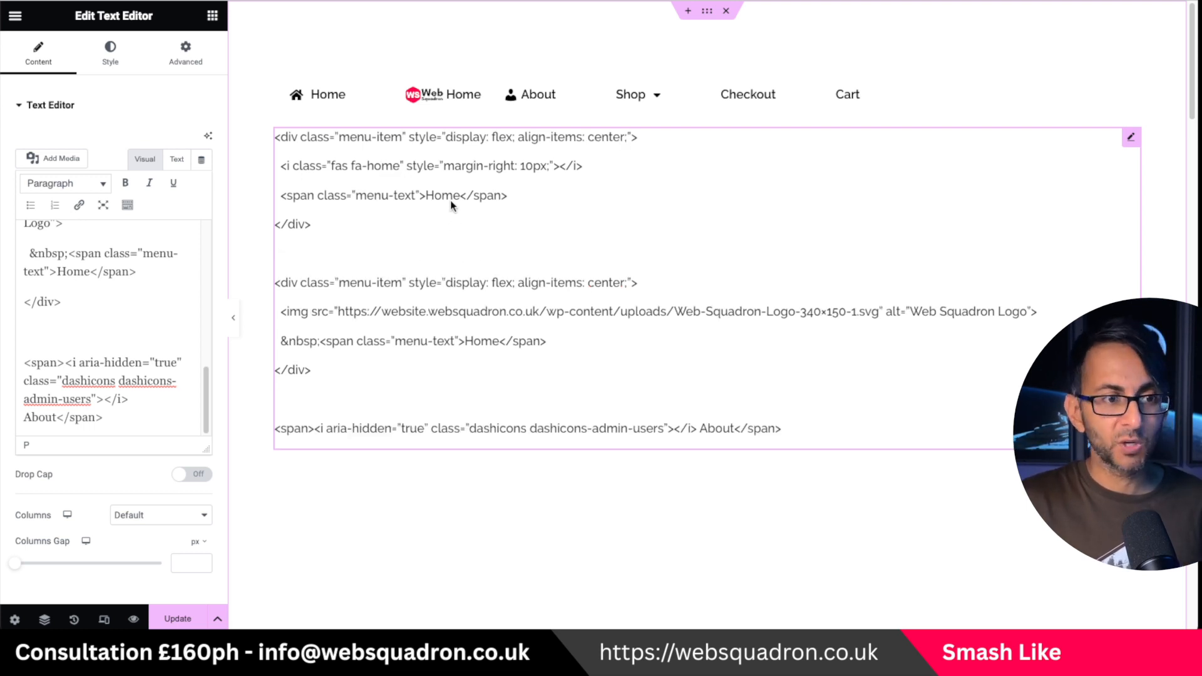
mouse_move(473, 351)
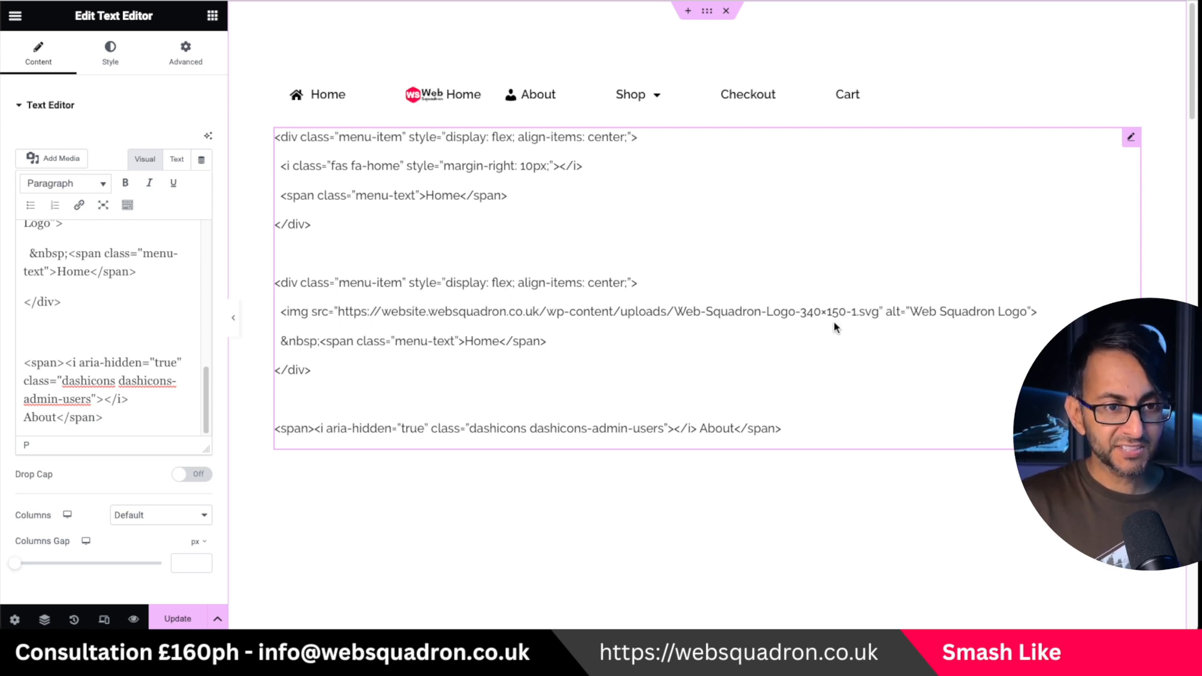
mouse_move(885, 333)
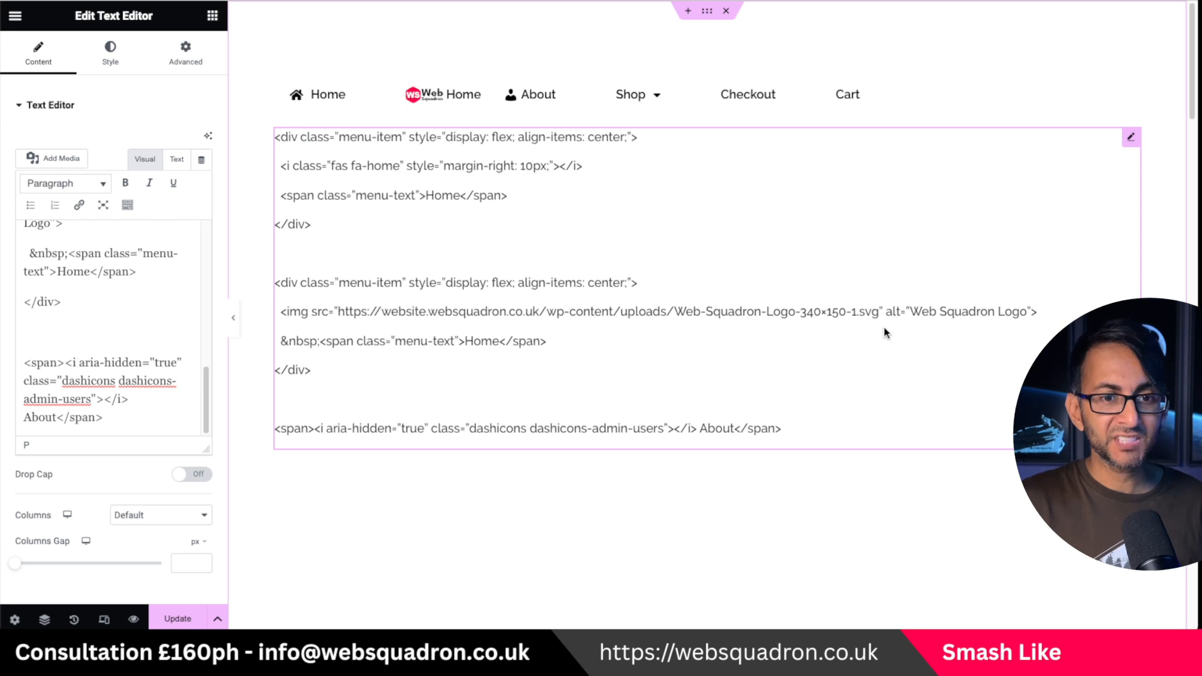
mouse_move(853, 322)
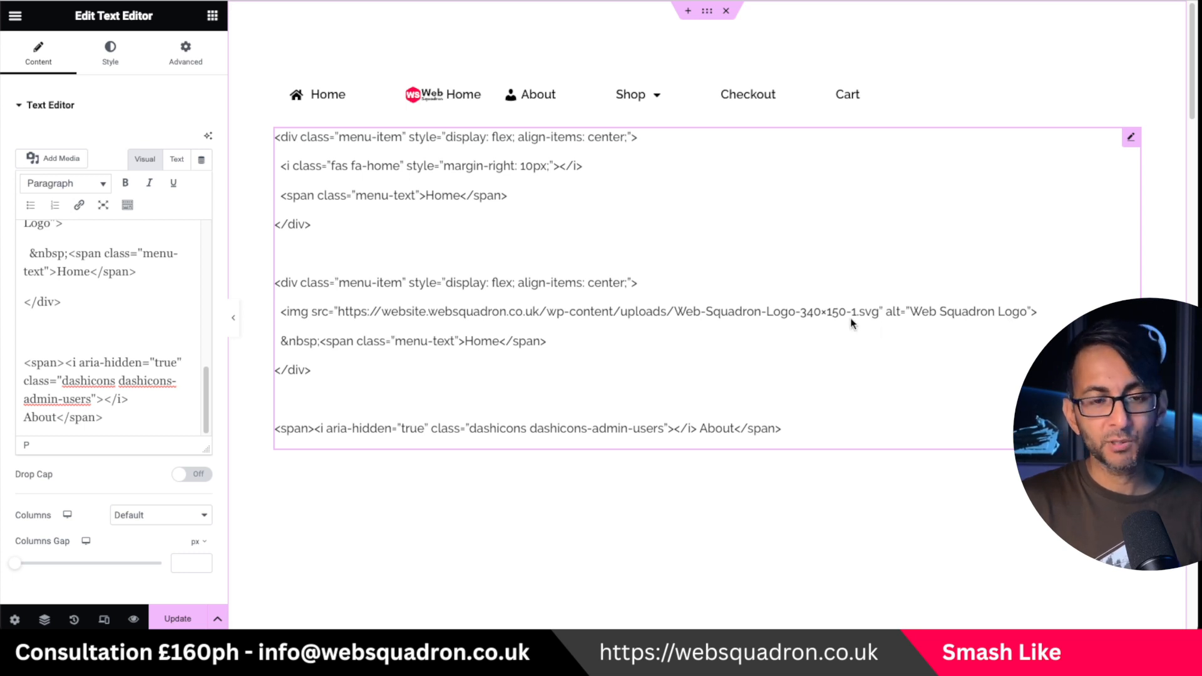
mouse_move(880, 323)
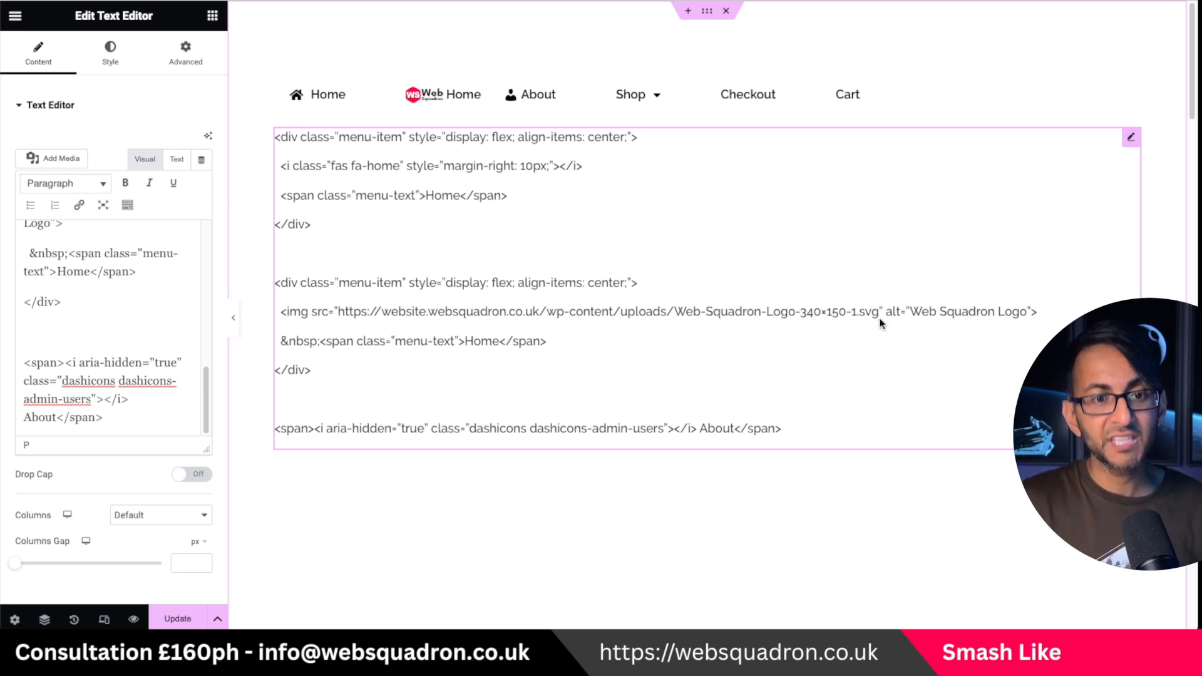
mouse_move(527, 443)
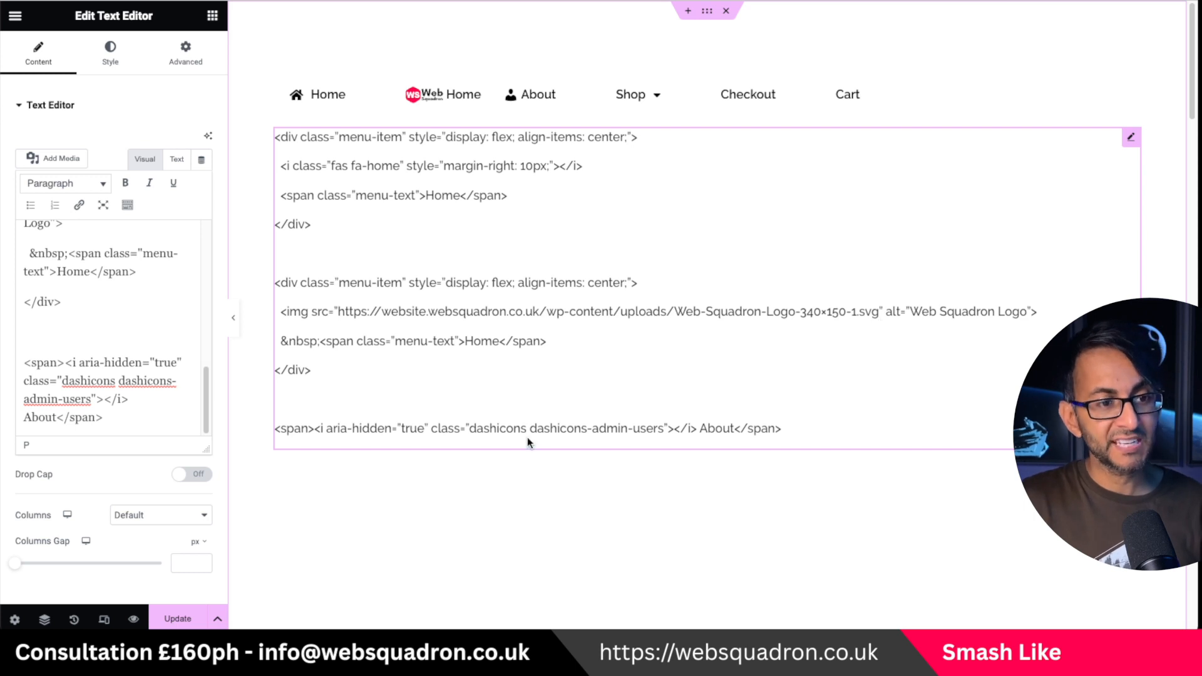
mouse_move(701, 460)
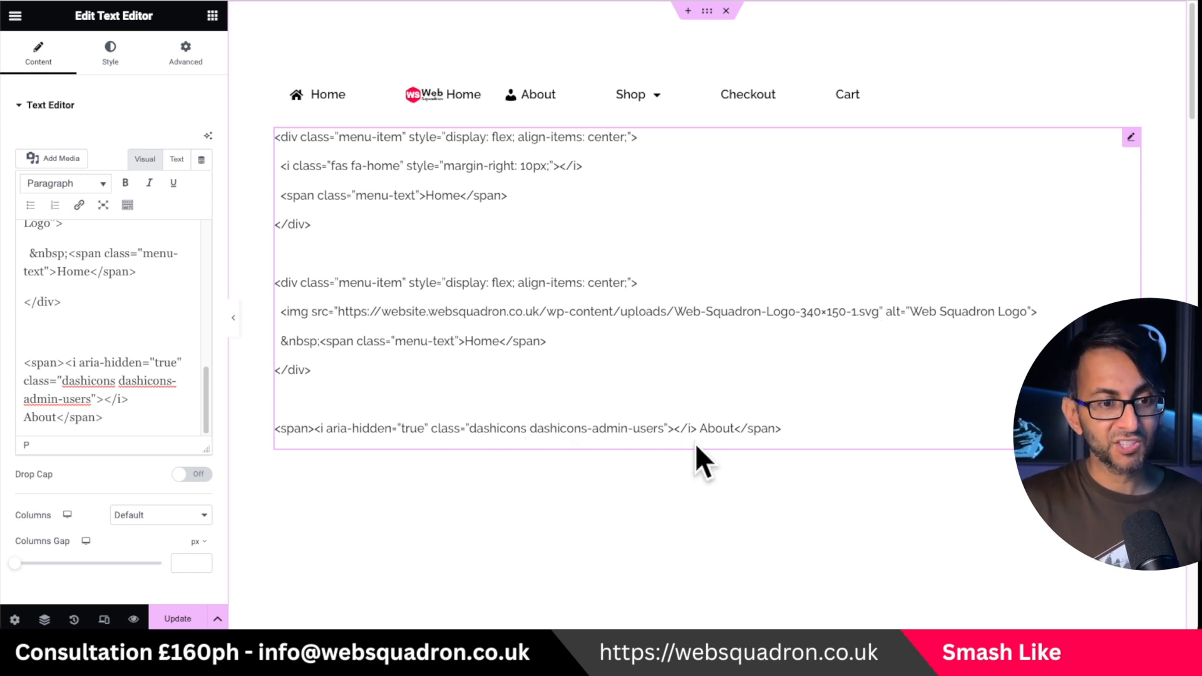
mouse_move(510, 437)
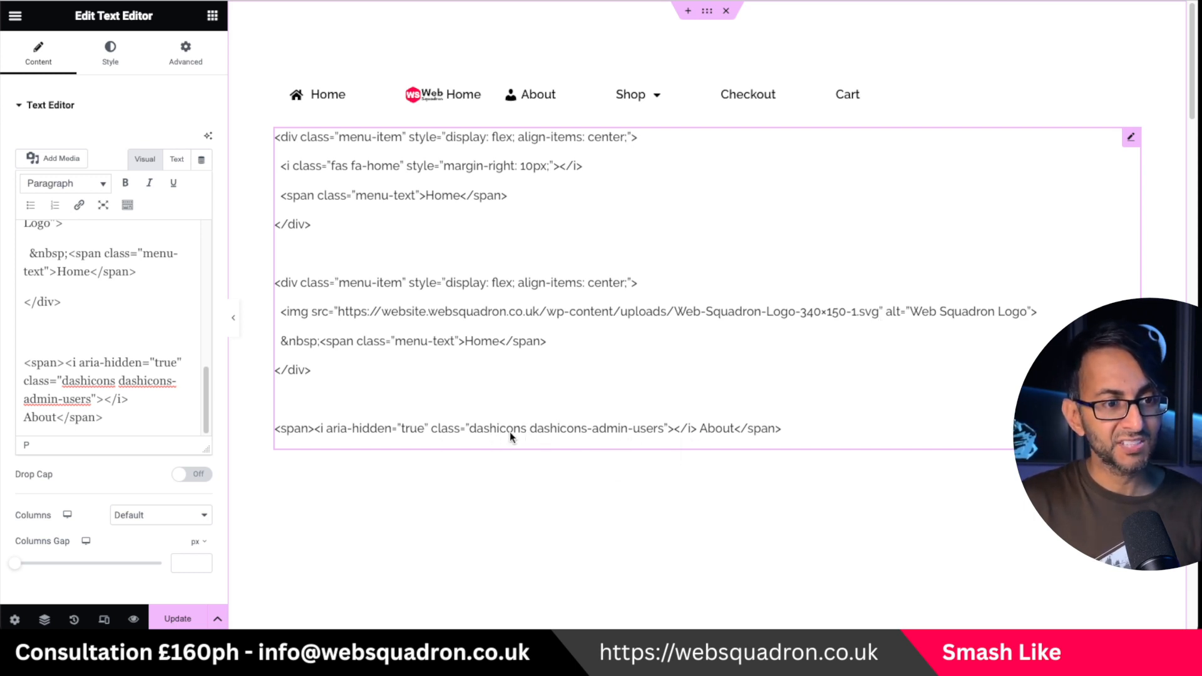
mouse_move(666, 442)
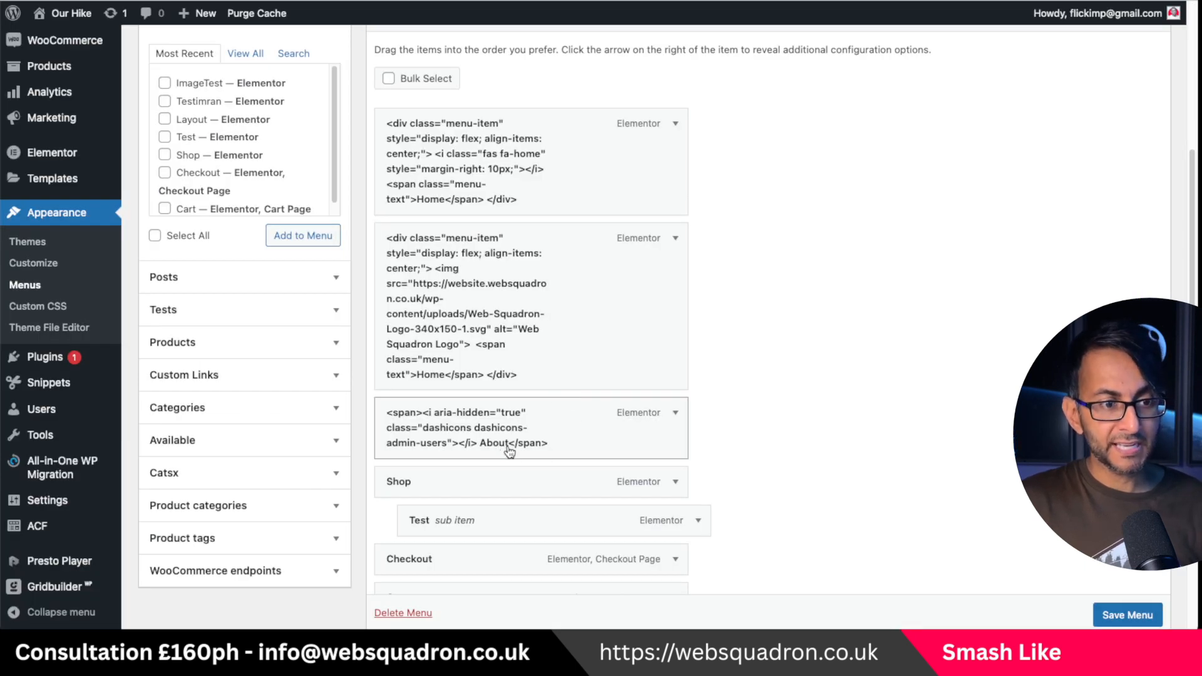
Expand the About menu item to show its dashicon HTML navigation label
left_click(672, 412)
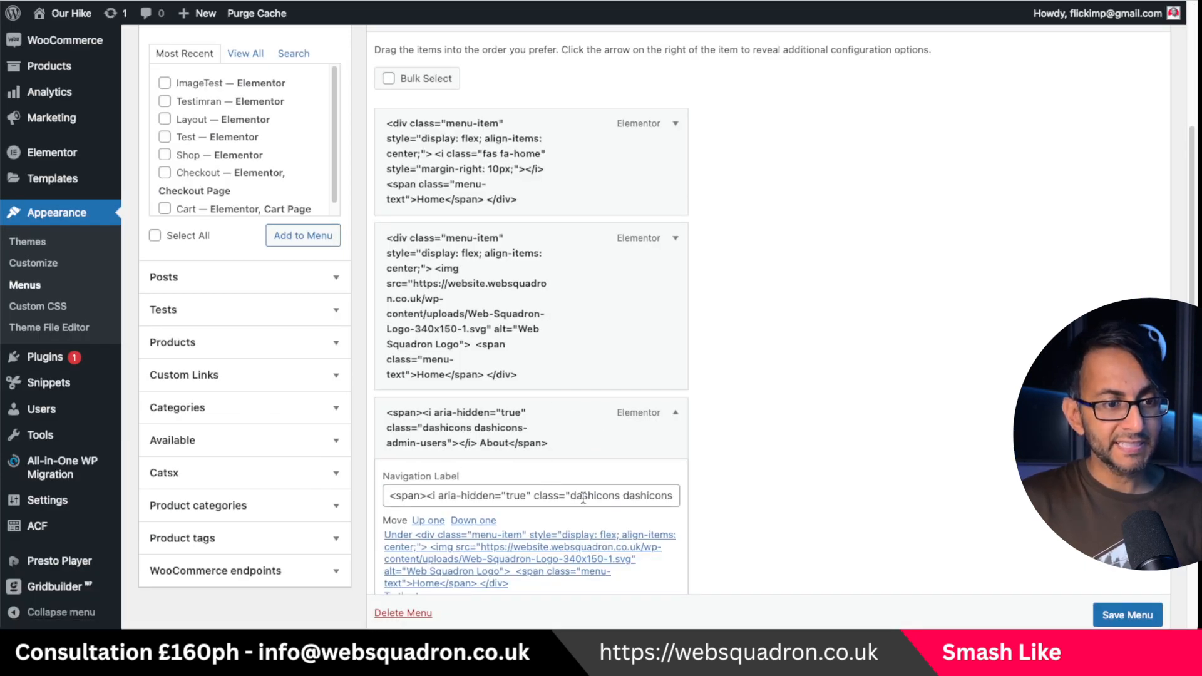